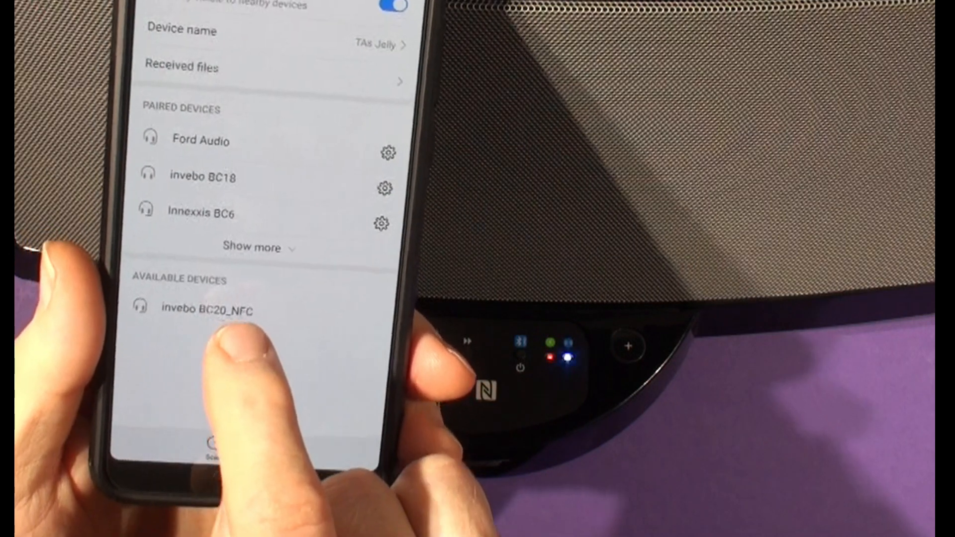
Select invebo BC20_NFC under Available devices to start pairing
{"action": "left_click", "coordinate": [207, 307]}
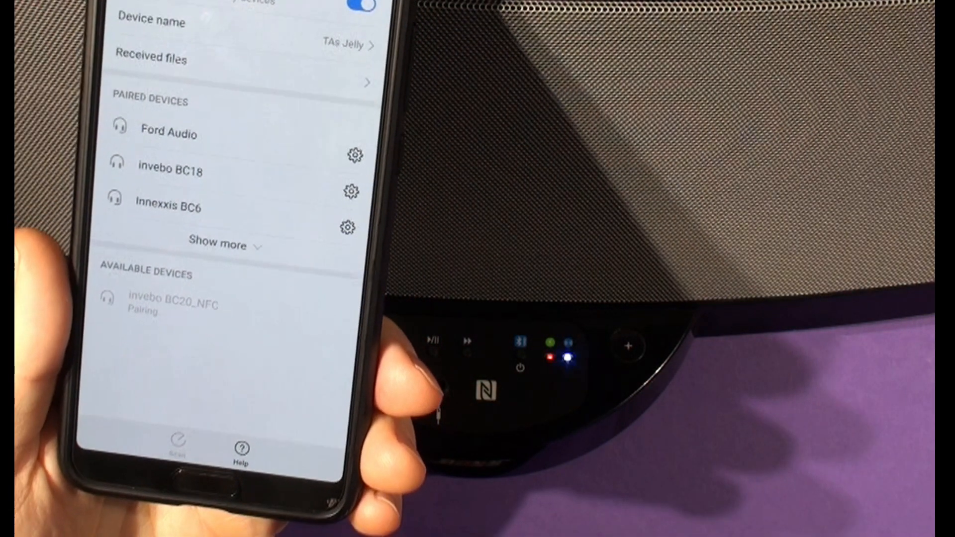
{"action": "left_click", "coordinate": [174, 305]}
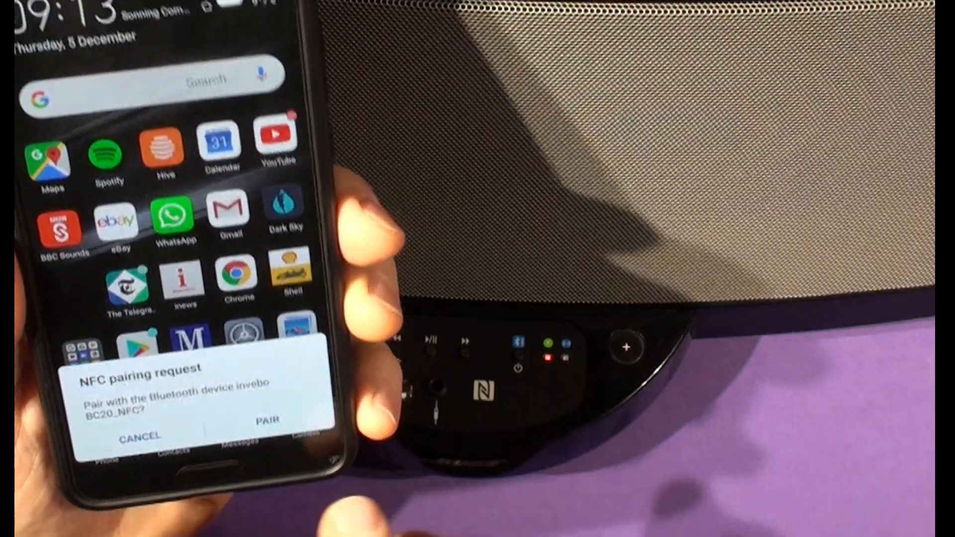
Accept the NFC pairing request for invebo BC20_NFC and reopen Bluetooth settings
{"action": "left_click", "coordinate": [264, 422]}
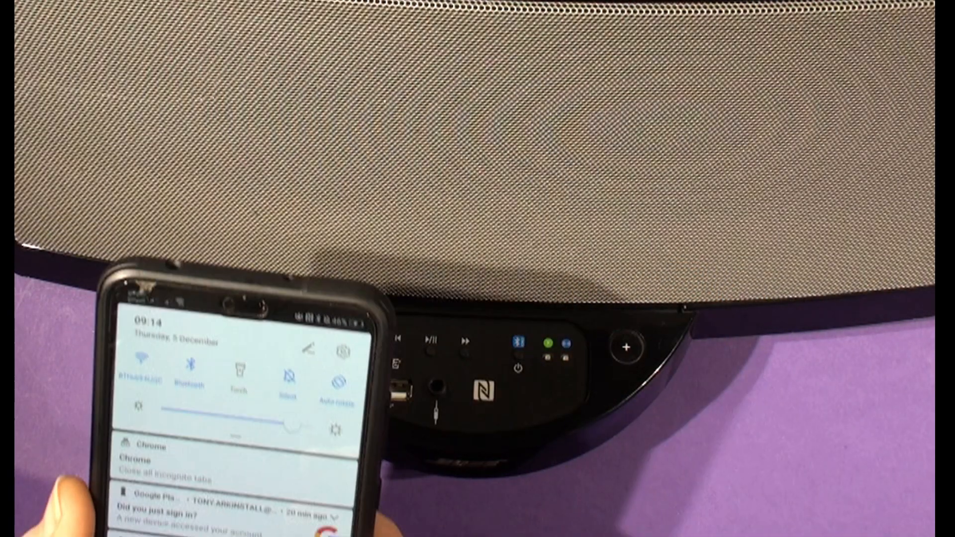
{"action": "left_click", "coordinate": [190, 370]}
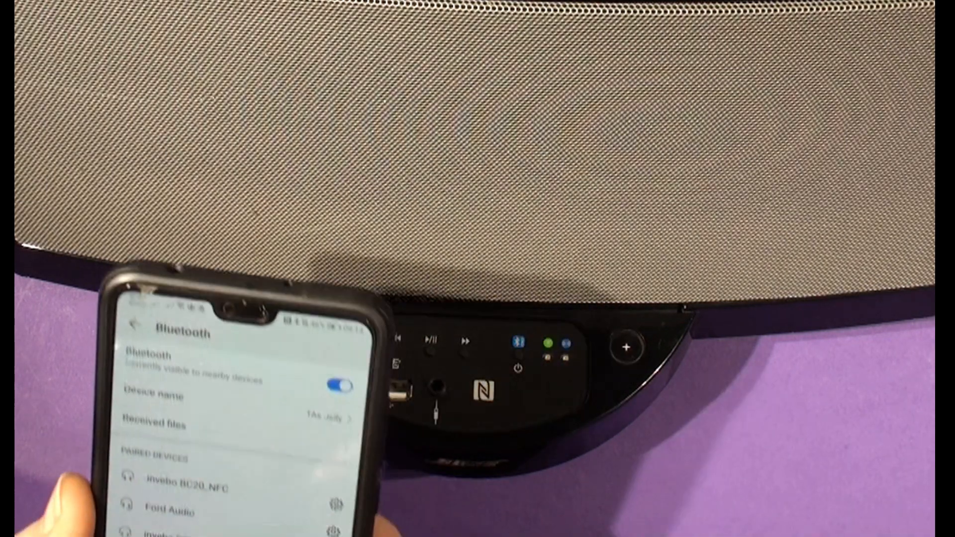